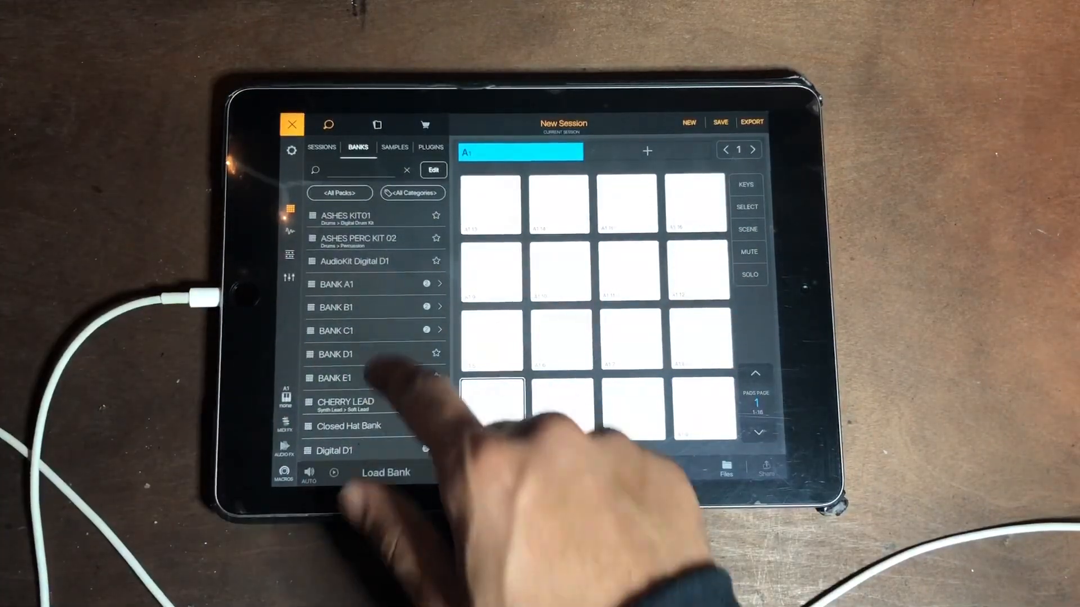
Load the Closed Hat Bank from the Banks list onto all 16 pads
scroll(down, 3)
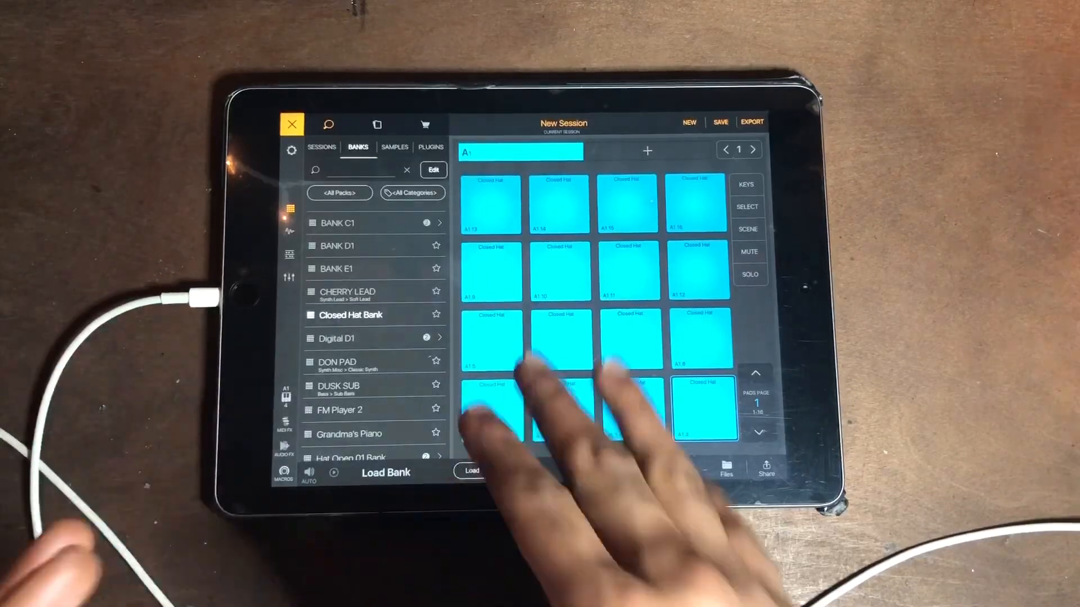
Show the Closed Hat Bank A1 performance panel with note repeat at eighth-note triplets, 90 BPM
click(492, 470)
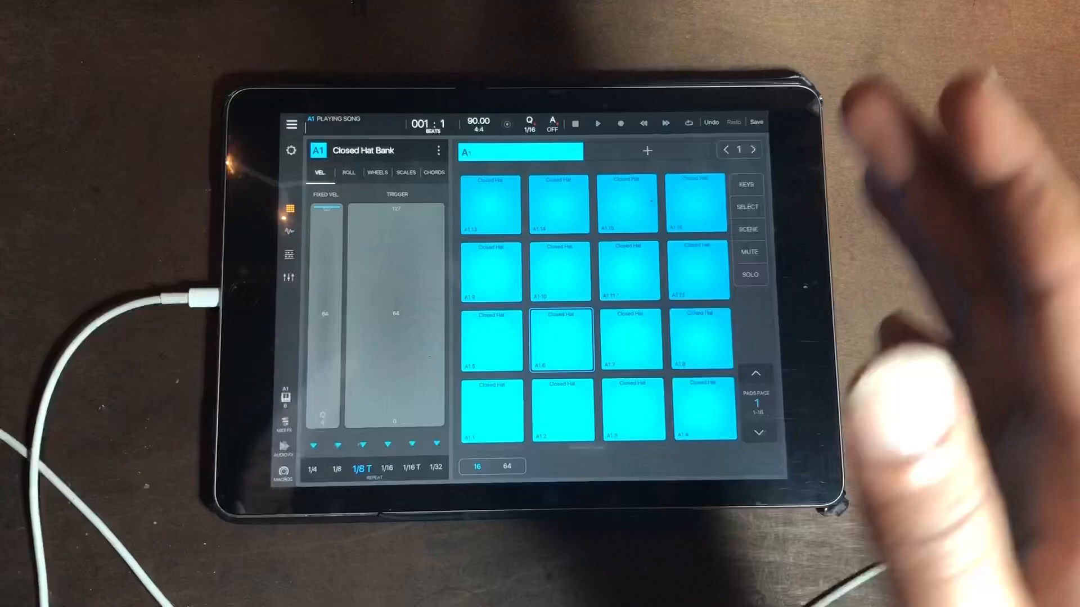
Add empty bank B and browse the Samples folder beside the pad grid
click(438, 150)
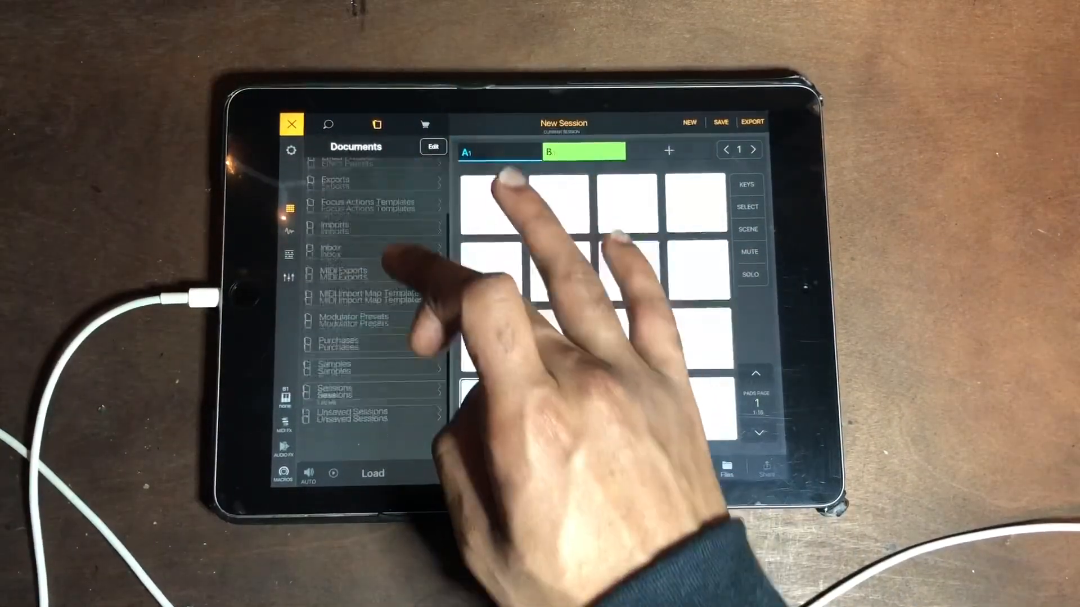
click(336, 368)
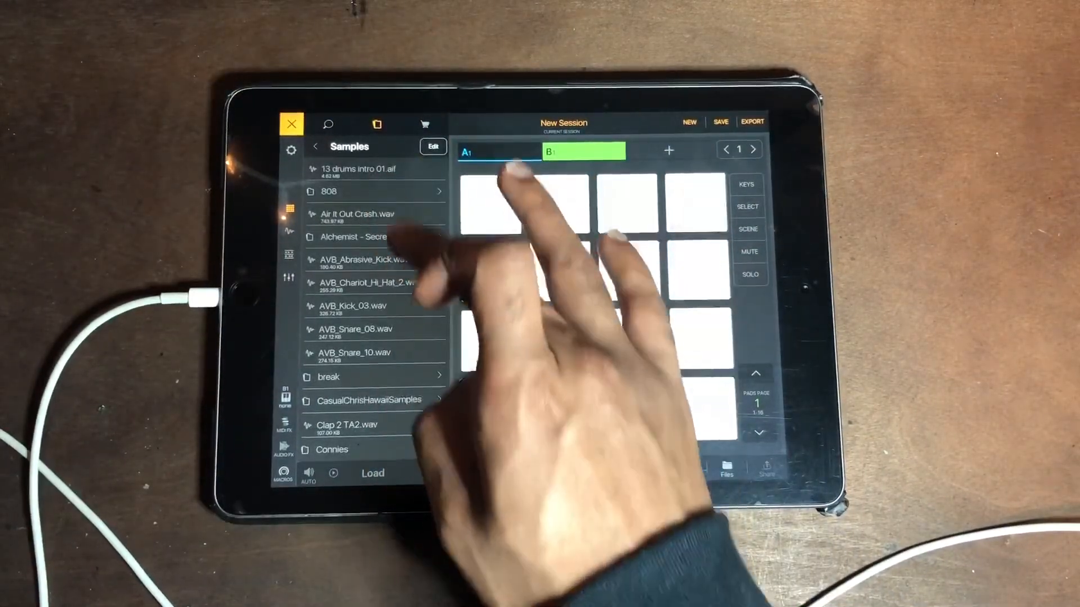
click(489, 342)
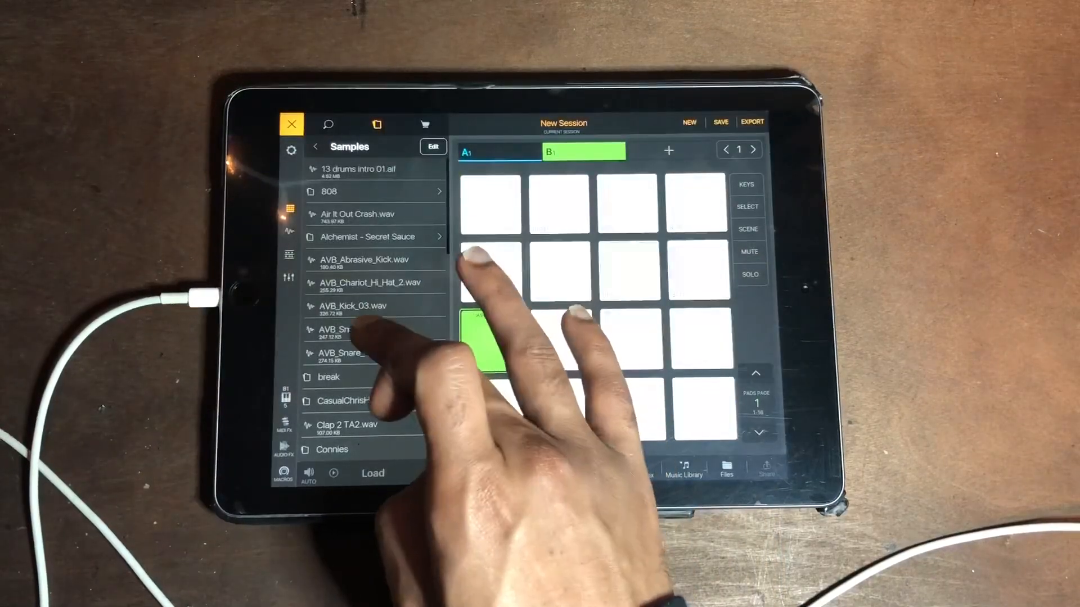
Show the mixer with the new cyan channel, Bank B1 and the two aux channels
click(558, 344)
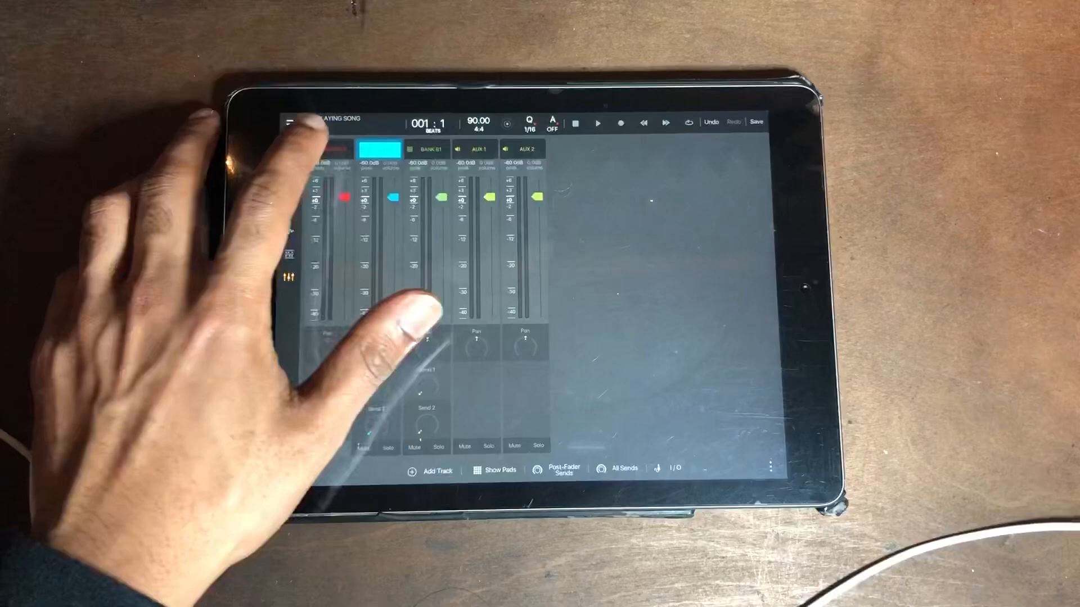
Name the 16-pad bank Closed Hat Bank and show its channel beside Bank B1 in the mixer
click(495, 471)
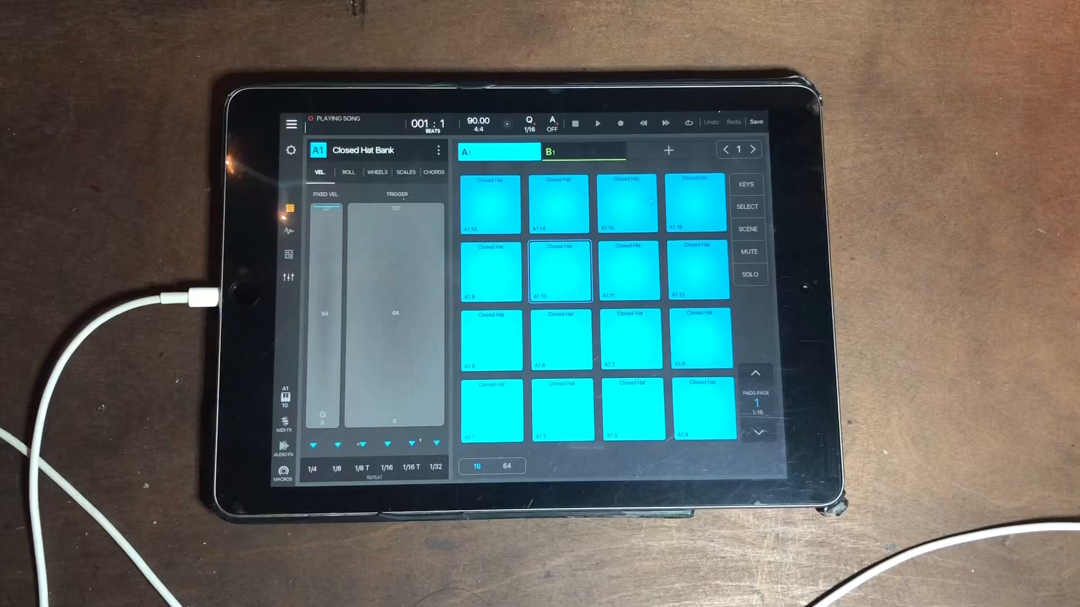
click(289, 278)
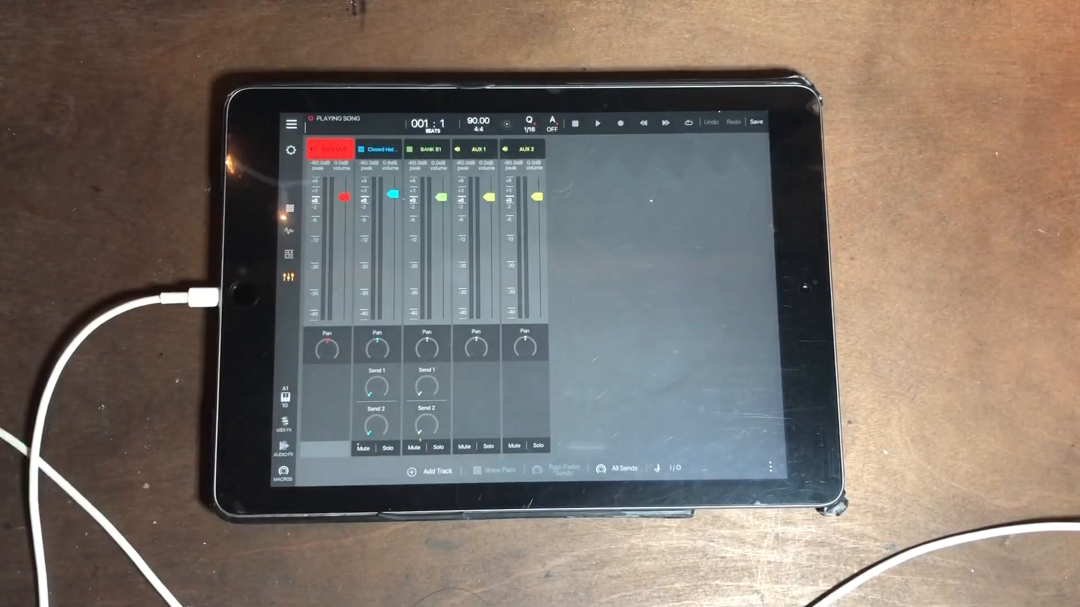